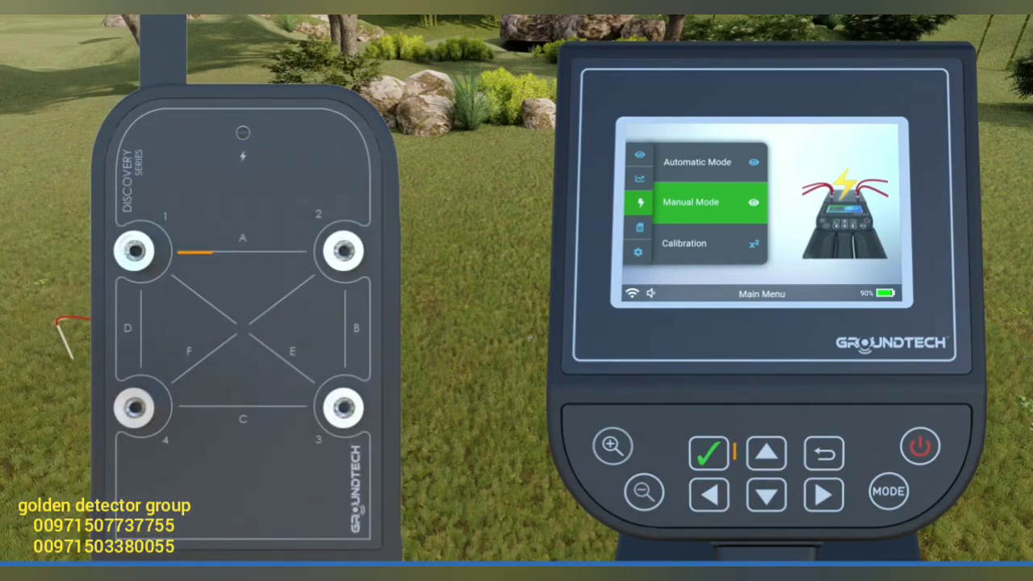
Select Manual Mode from the resistivity Main Menu to open the two-probe line scan.
{"action": "left_click", "coordinate": [708, 454]}
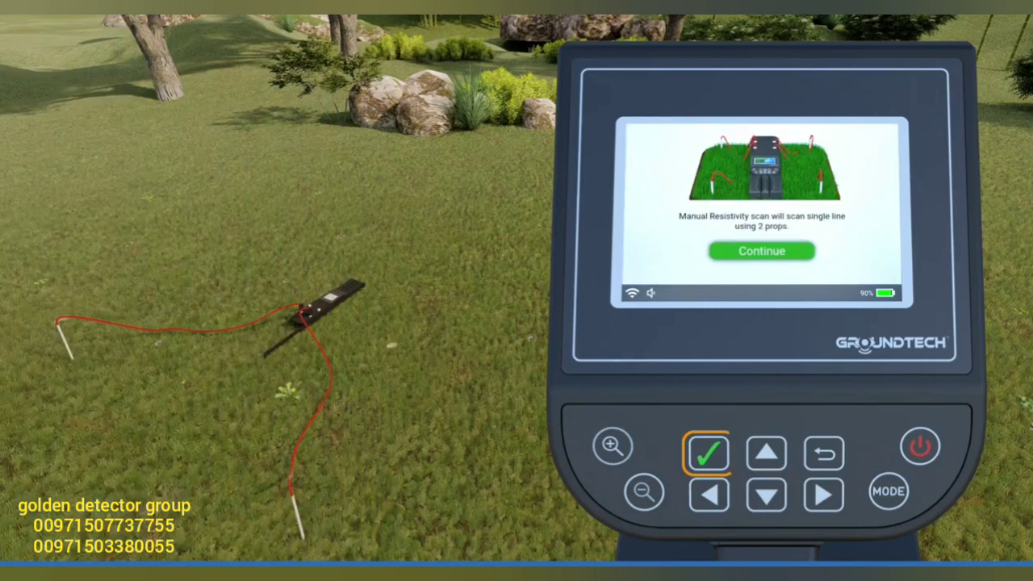
Continue past the manual scan intro and choose line A from lines A–F.
{"action": "left_click", "coordinate": [708, 454]}
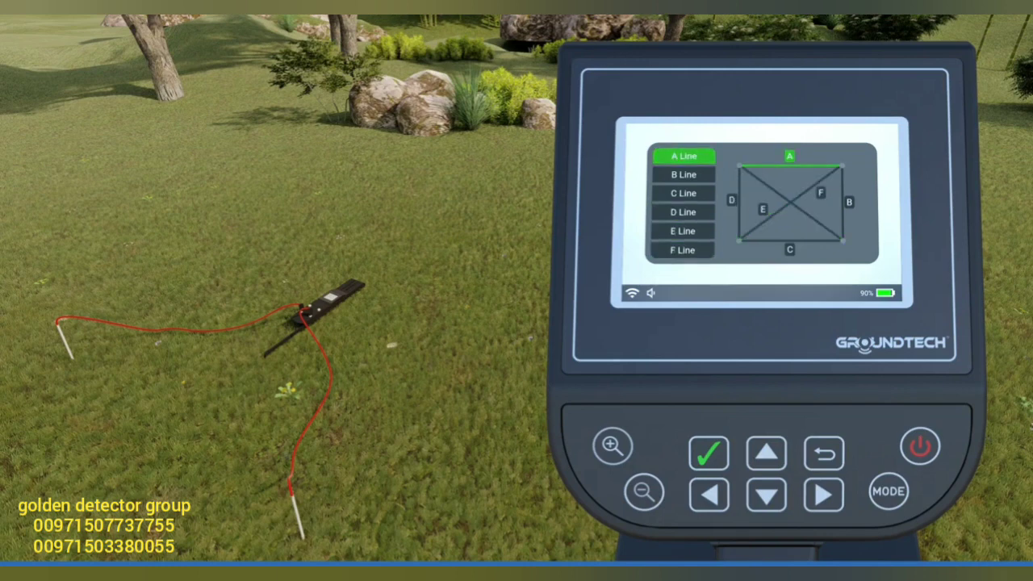
{"action": "left_click", "coordinate": [709, 454]}
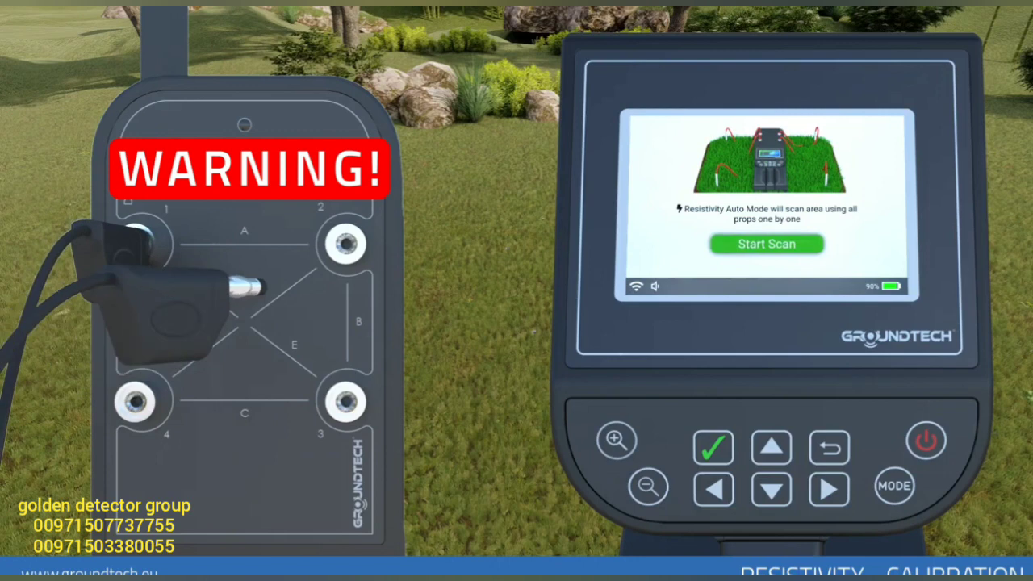
Start Scan in Resistivity Auto Mode to scan the area with all probes.
{"action": "left_click", "coordinate": [768, 243]}
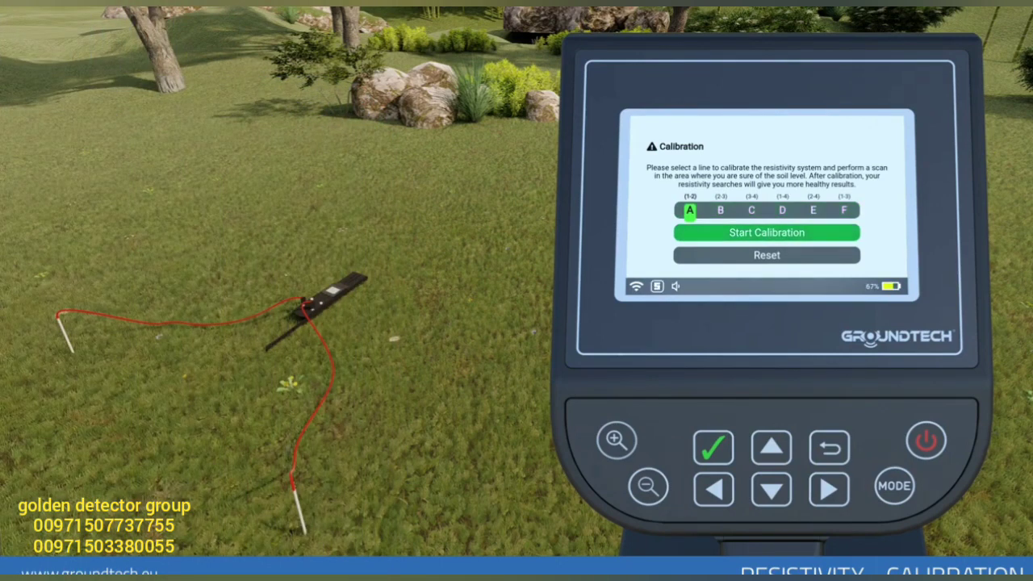
Run soil calibration on line A and go back to the resistivity Main Menu.
{"action": "left_click", "coordinate": [766, 233]}
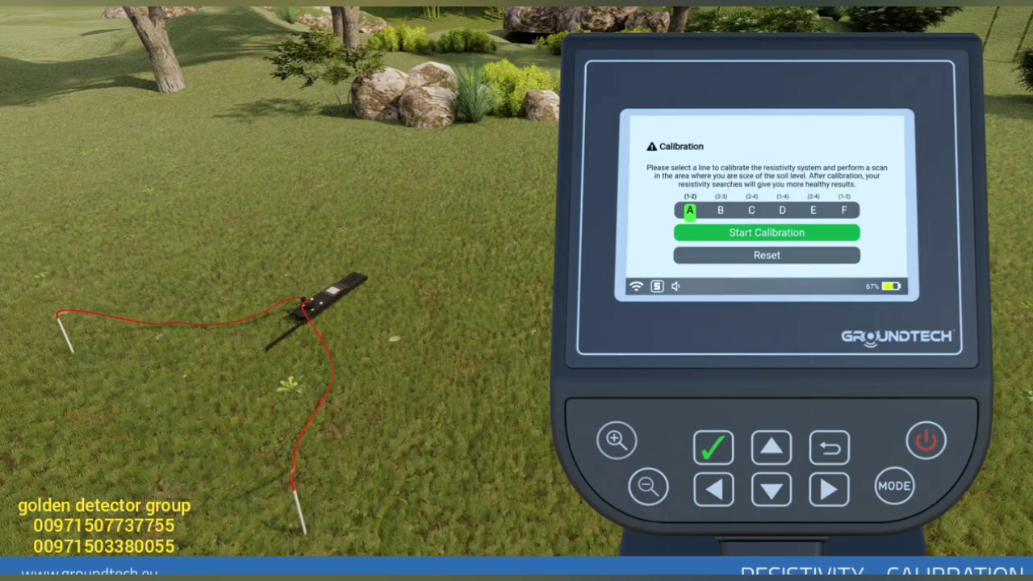
{"action": "left_click", "coordinate": [829, 447]}
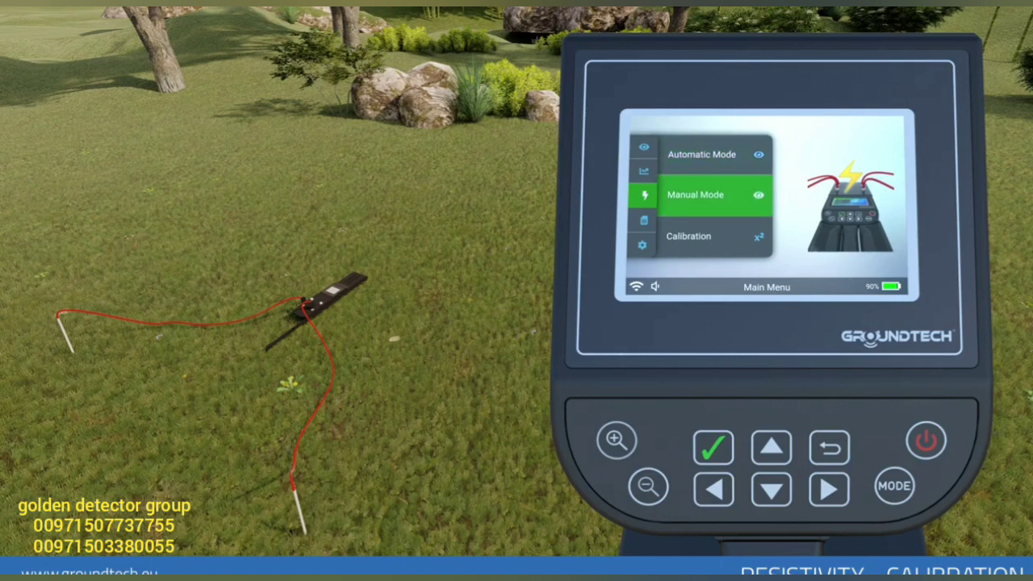